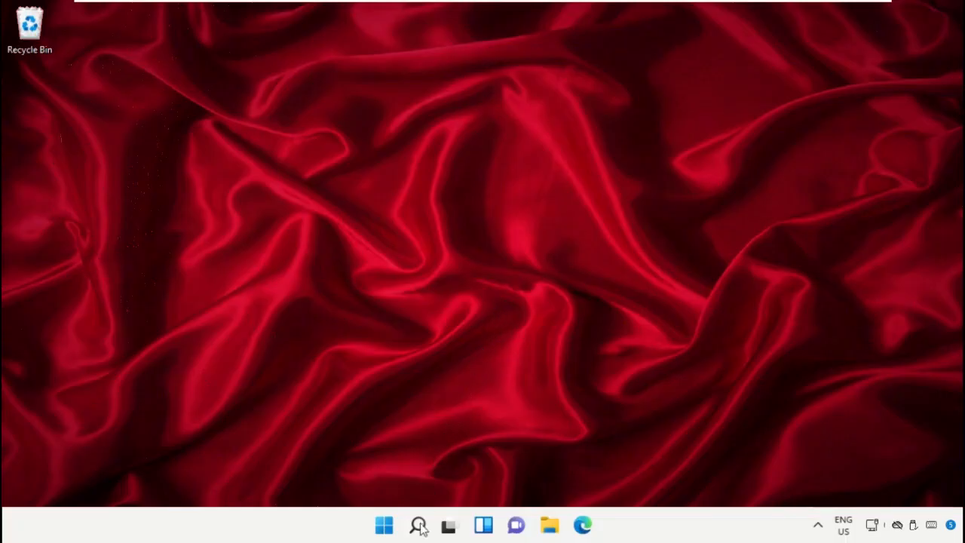
Search Windows for 'task manager' and open the Task Manager app
{"action": "left_click", "coordinate": [418, 525]}
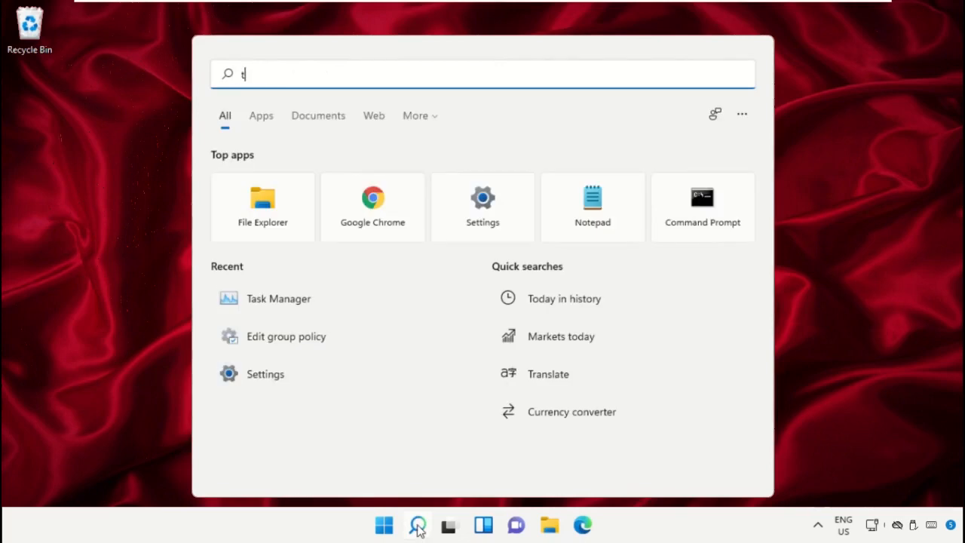
{"action": "type", "text": "ask manager"}
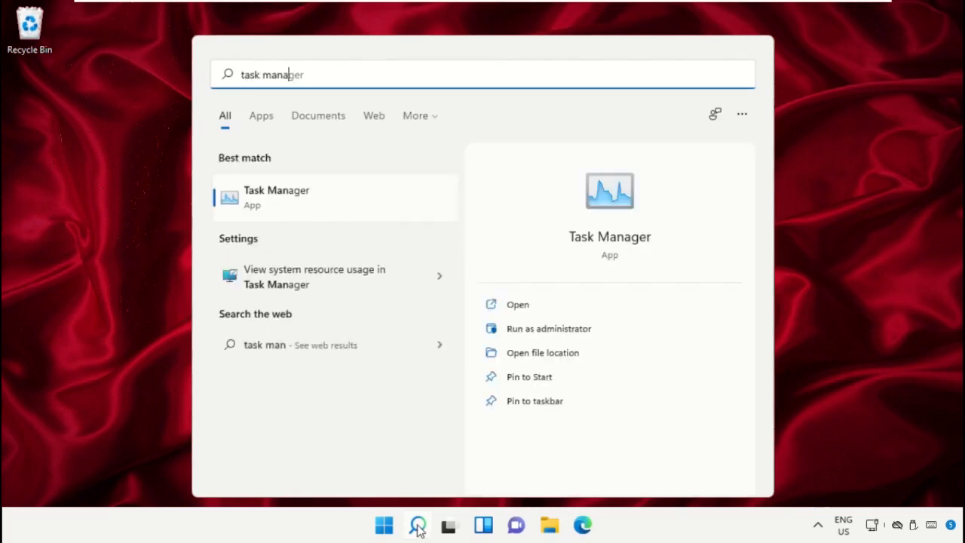
{"action": "type", "text": "er"}
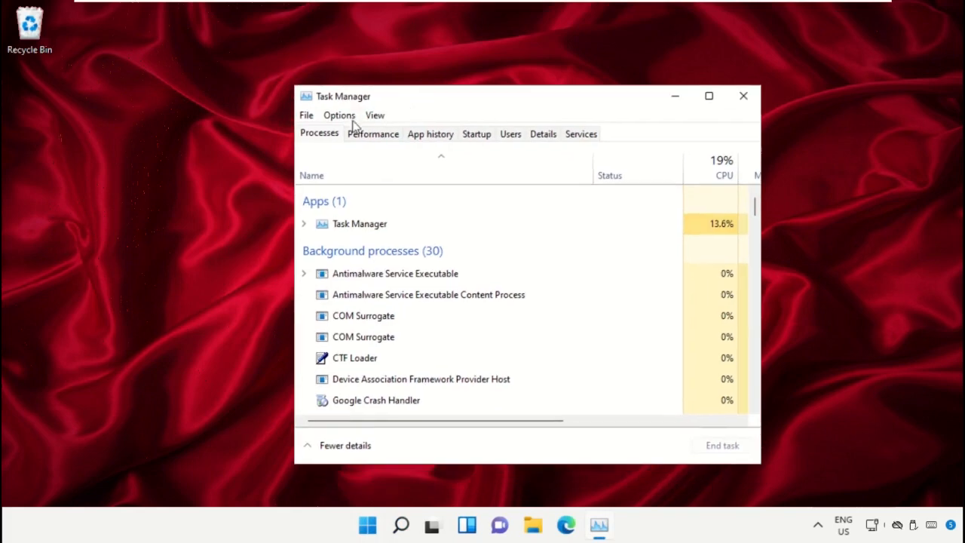
Start Run new task in Task Manager and browse for the program from This PC
{"action": "left_click", "coordinate": [339, 114]}
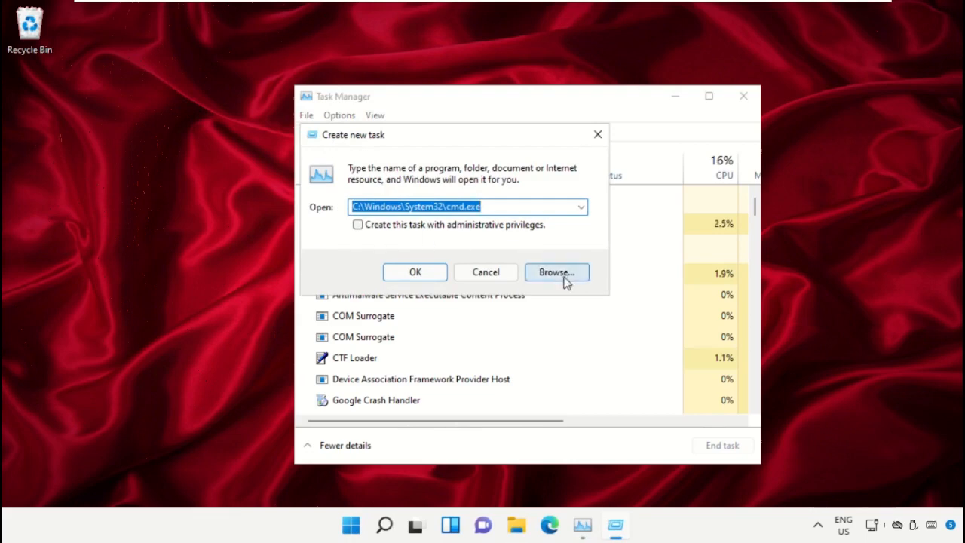
{"action": "left_click", "coordinate": [557, 271]}
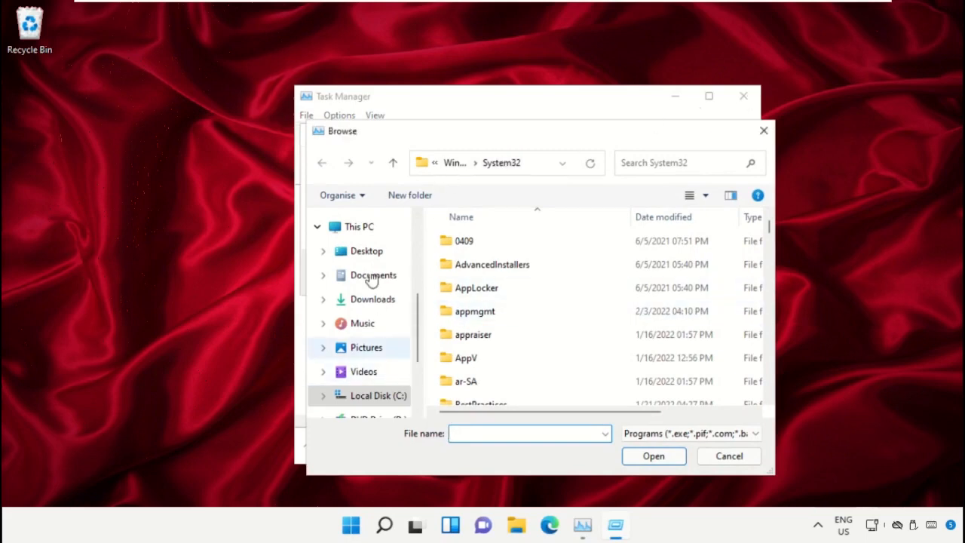
{"action": "left_click", "coordinate": [359, 227]}
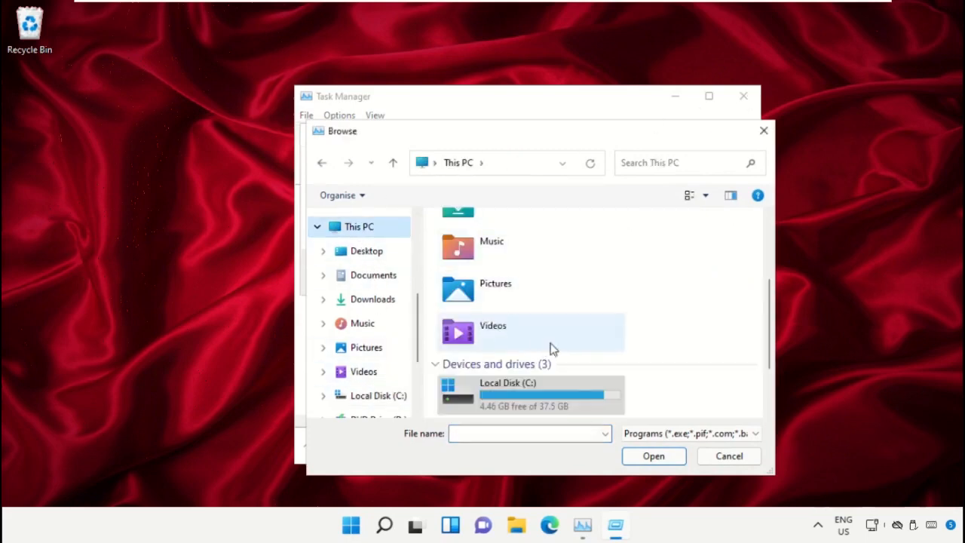
Navigate Local Disk (C:) > Windows > System32 to locate cmd.exe
{"action": "double_click", "coordinate": [507, 392]}
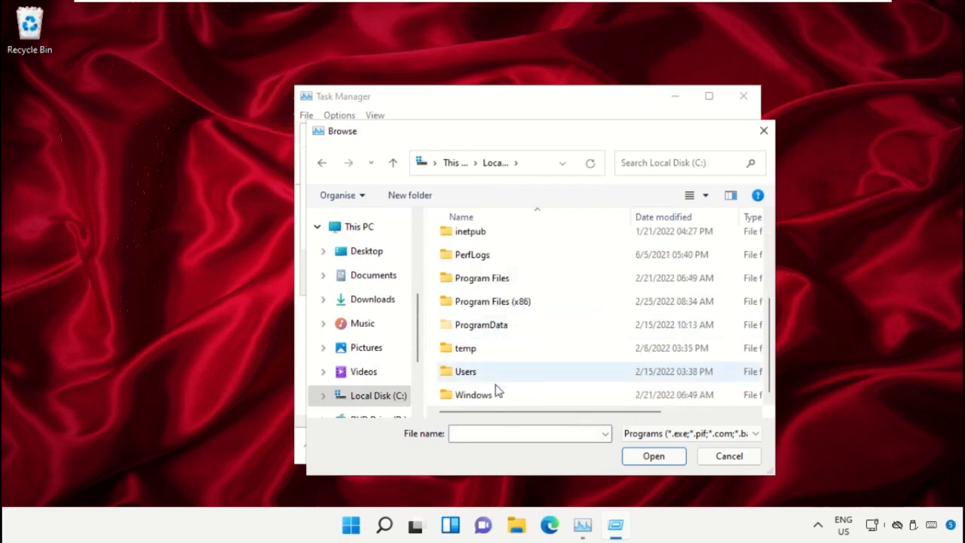
{"action": "double_click", "coordinate": [474, 395]}
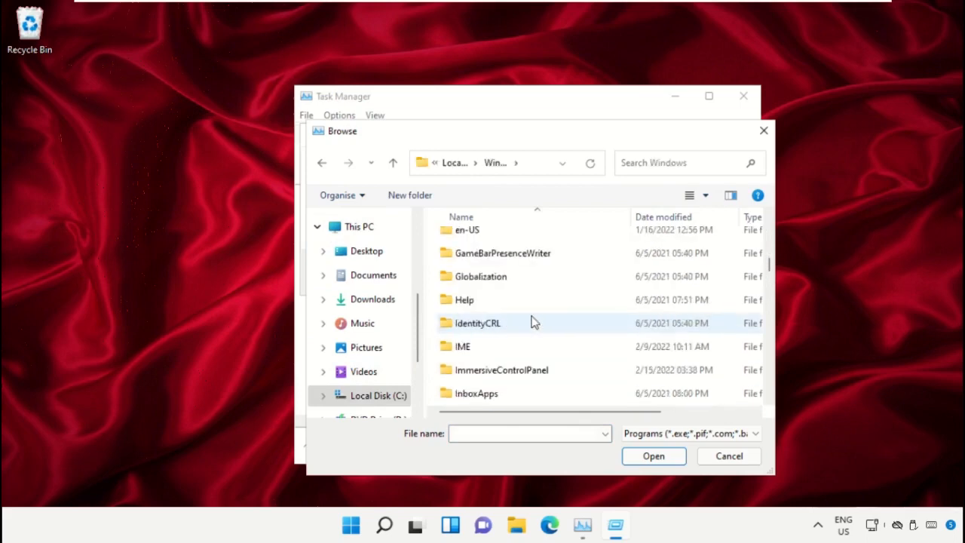
{"action": "scroll", "scroll_direction": "down", "scroll_amount": 3}
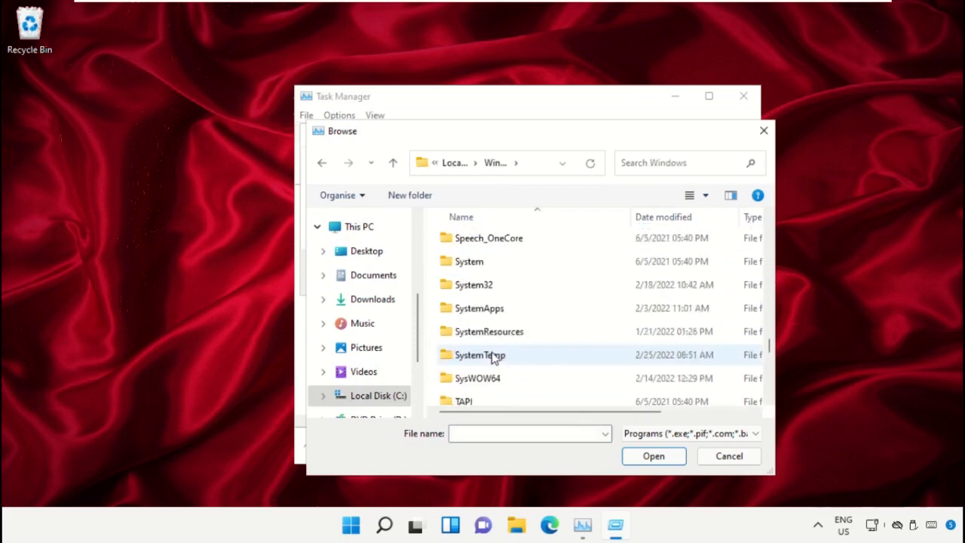
{"action": "double_click", "coordinate": [474, 283]}
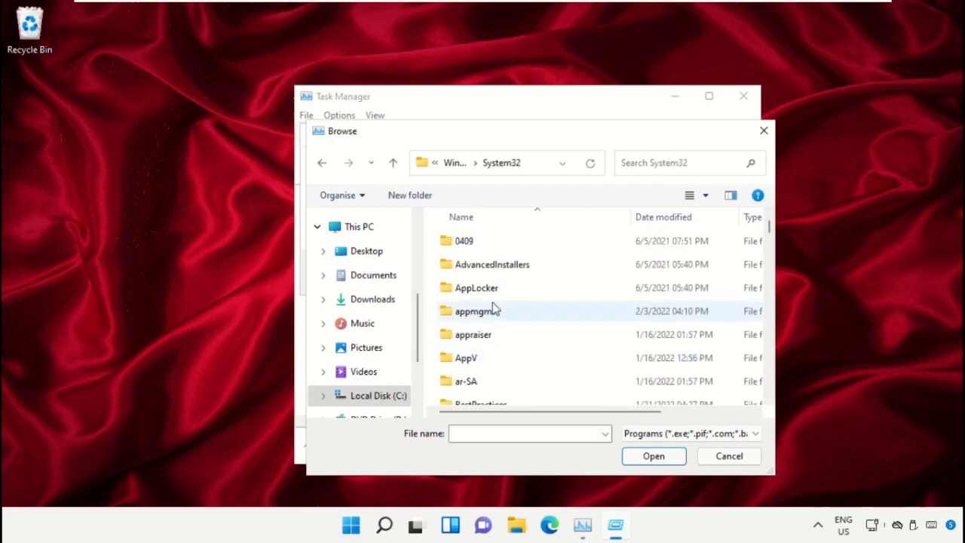
{"action": "scroll", "scroll_direction": "down", "scroll_amount": 3}
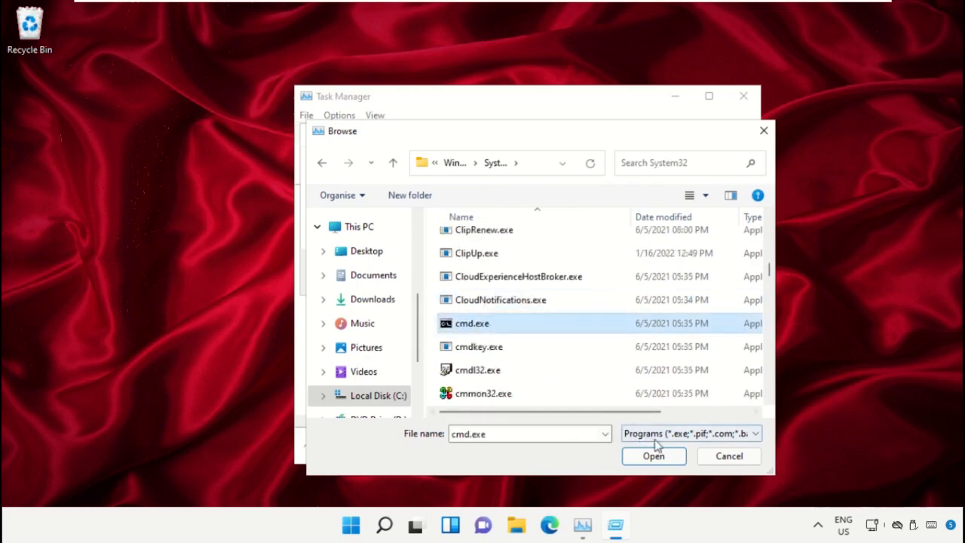
Launch cmd.exe with 'Create this task with administrative privileges' enabled
{"action": "left_click", "coordinate": [654, 455]}
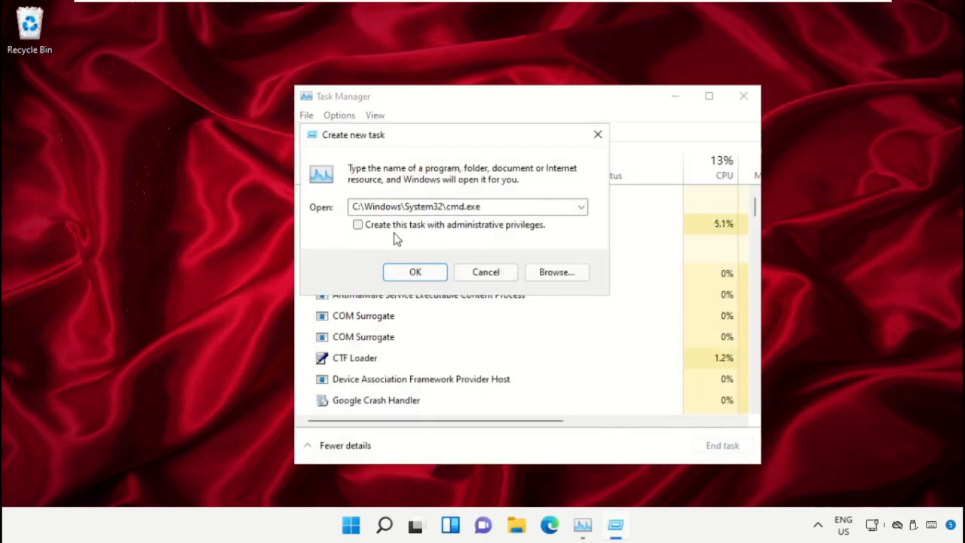
{"action": "left_click", "coordinate": [357, 223]}
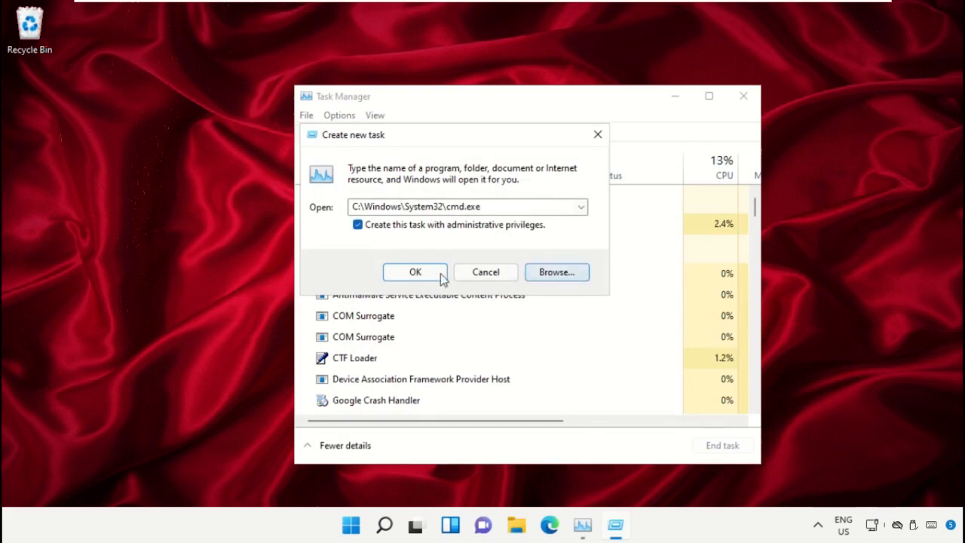
{"action": "left_click", "coordinate": [415, 271]}
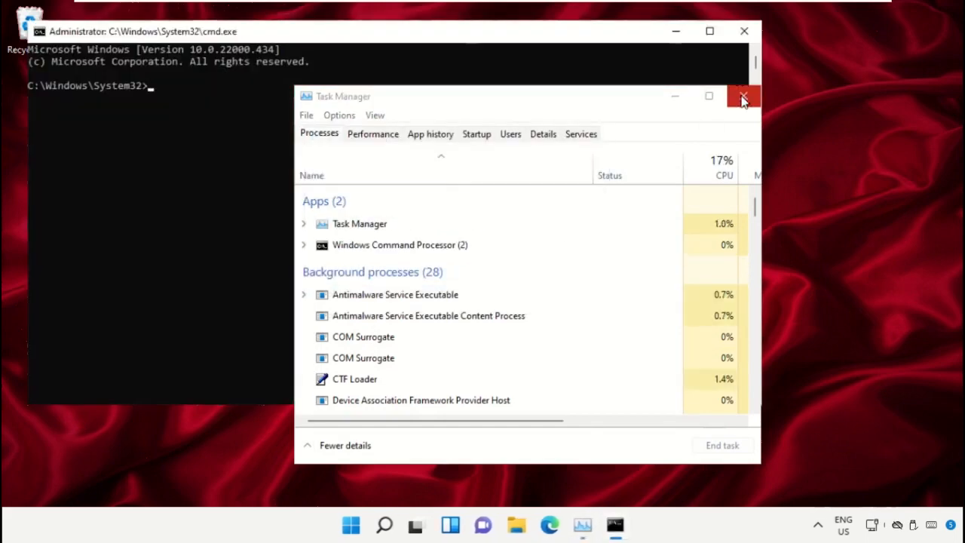
Close Task Manager, centre the Command Prompt window and launch Google Chrome
{"action": "left_click", "coordinate": [743, 100]}
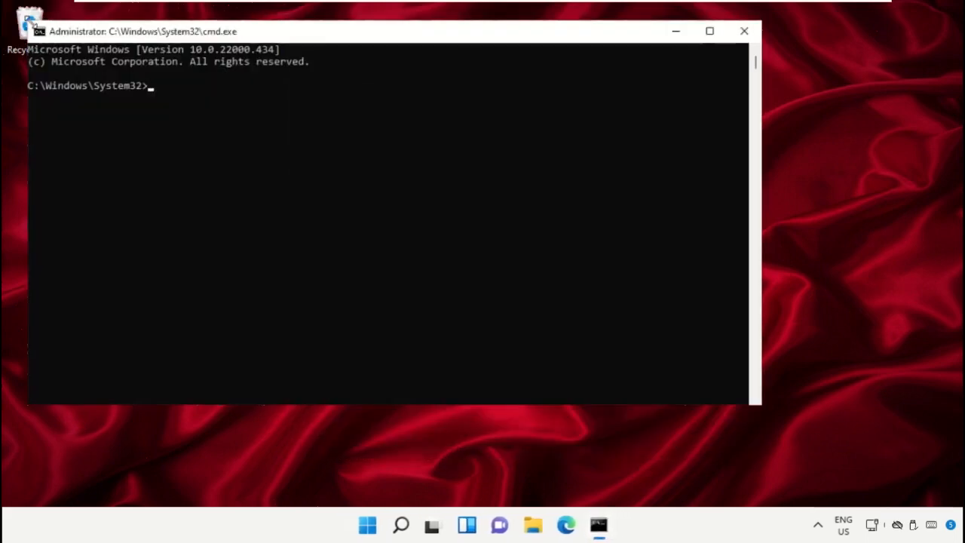
{"action": "left_click_drag", "start_coordinate": [144, 30], "coordinate": [396, 112]}
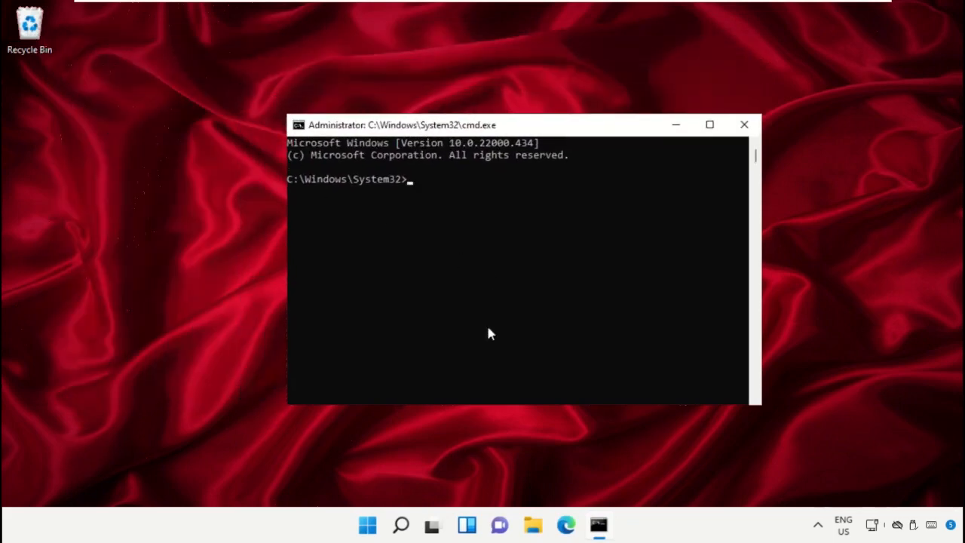
{"action": "mouse_move", "coordinate": [425, 264]}
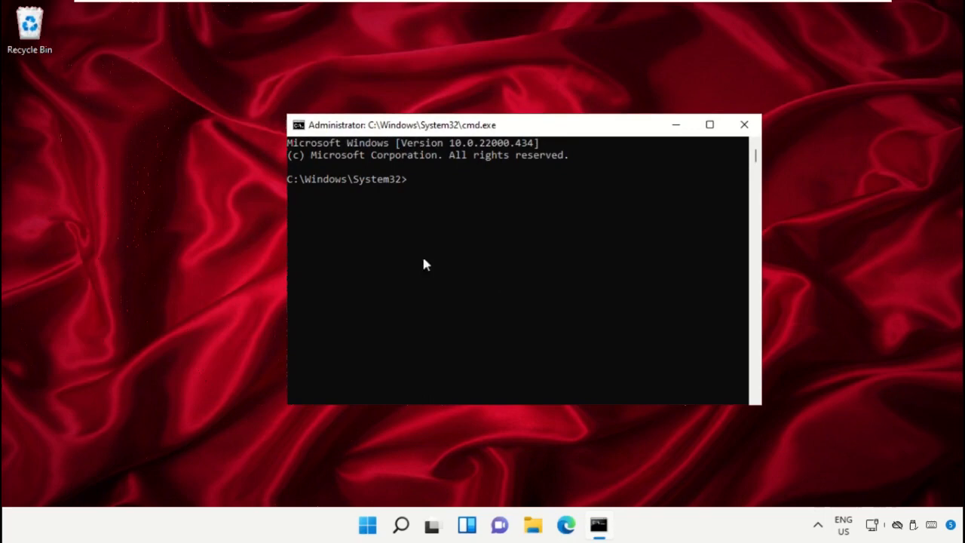
{"action": "mouse_move", "coordinate": [419, 522]}
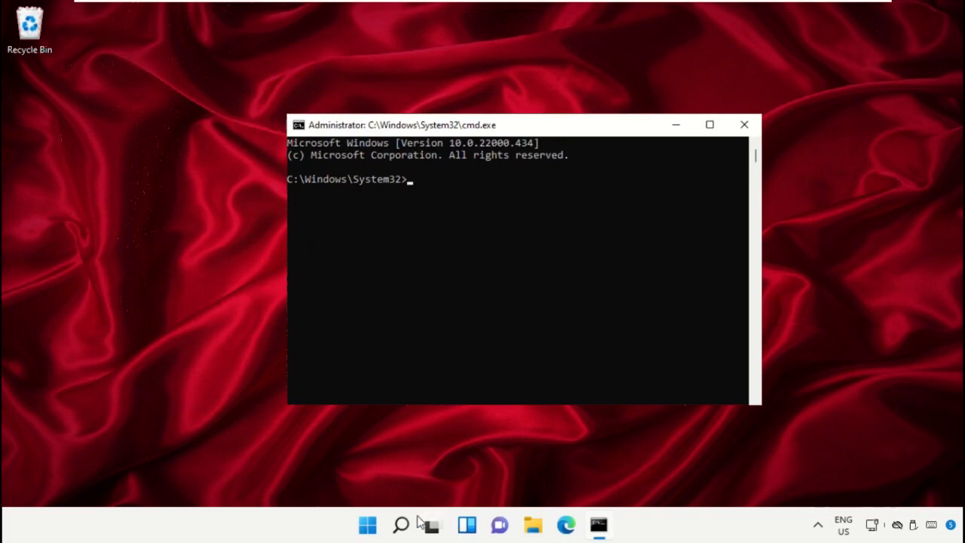
{"action": "left_click", "coordinate": [401, 525]}
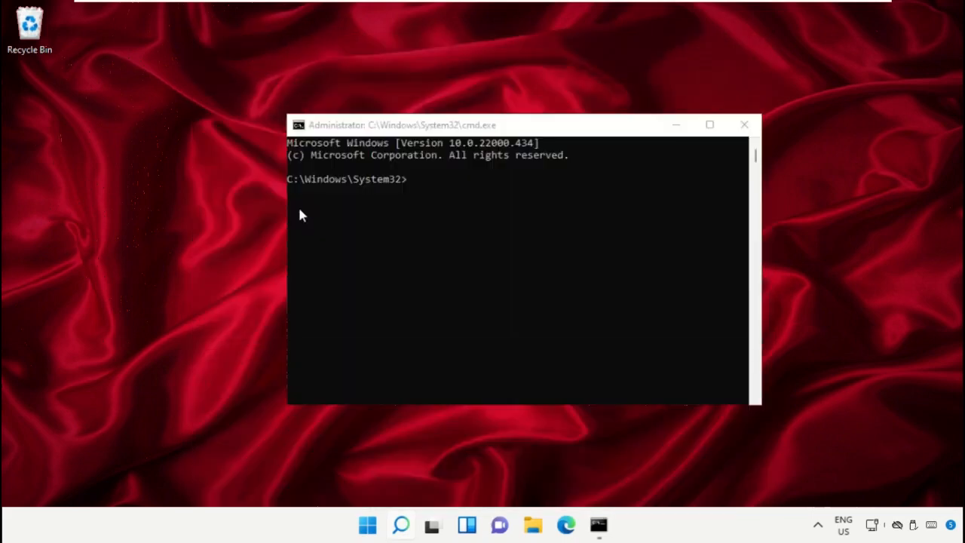
Go to google.com and begin searching 'hows.tech windows commands'
{"action": "left_click", "coordinate": [616, 525]}
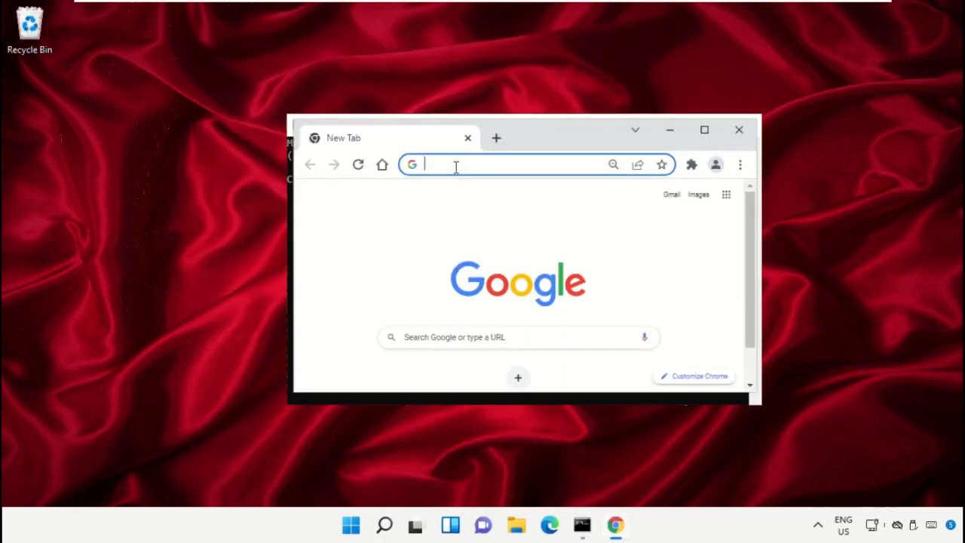
{"action": "type", "text": "google.com"}
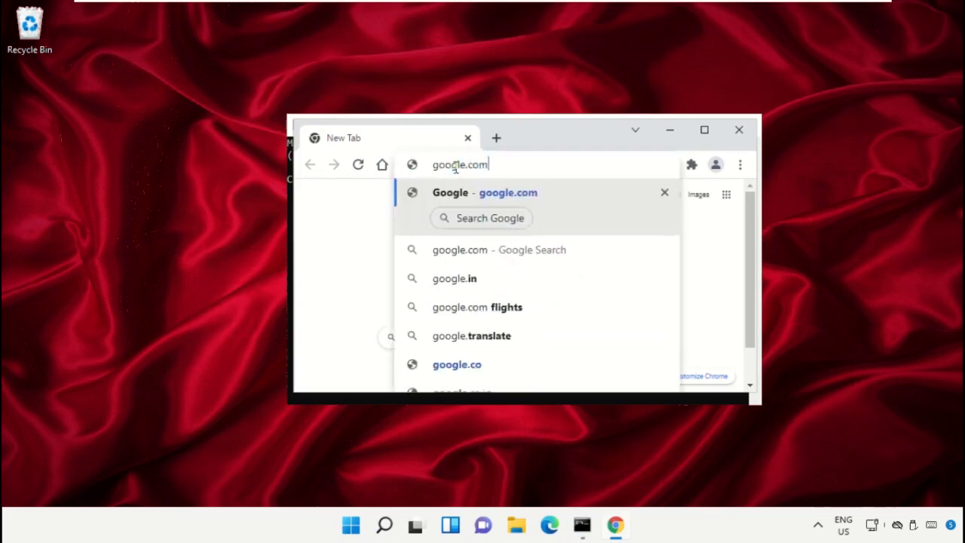
{"action": "key", "text": "enter"}
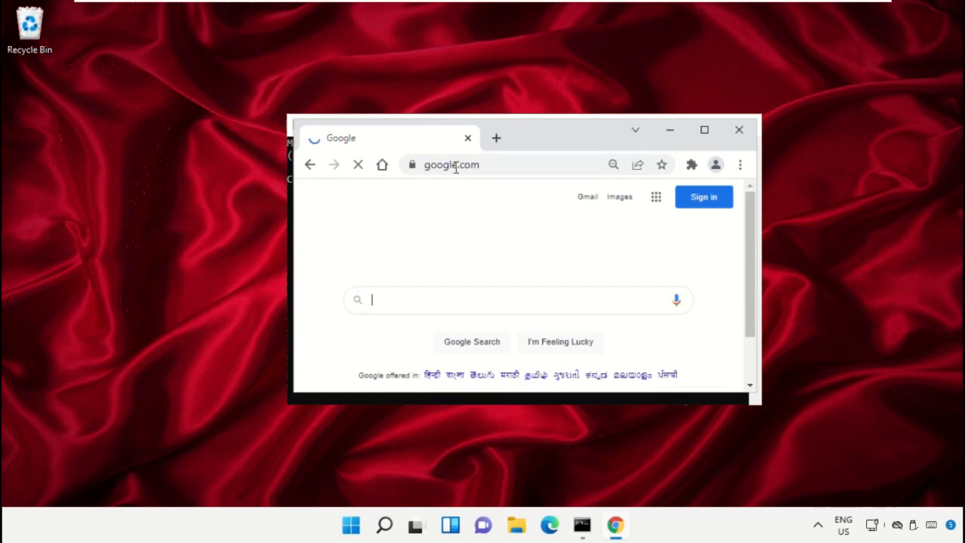
{"action": "left_click", "coordinate": [516, 298]}
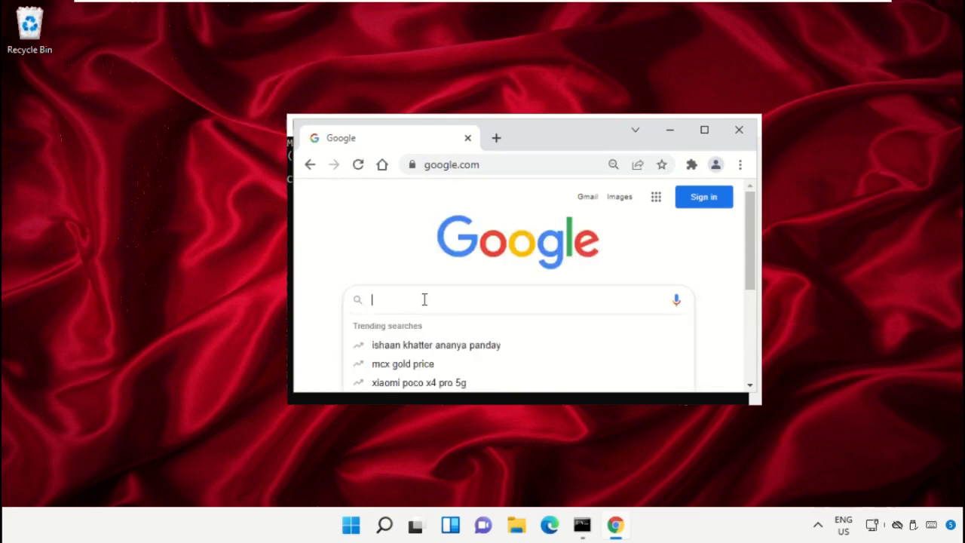
{"action": "type", "text": "hows.tech windows commands"}
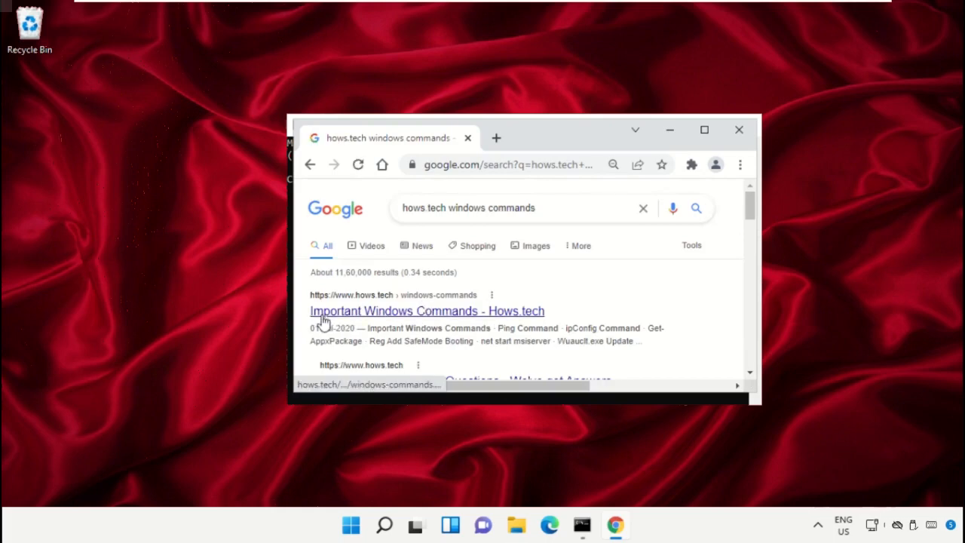
{"action": "mouse_move", "coordinate": [332, 302]}
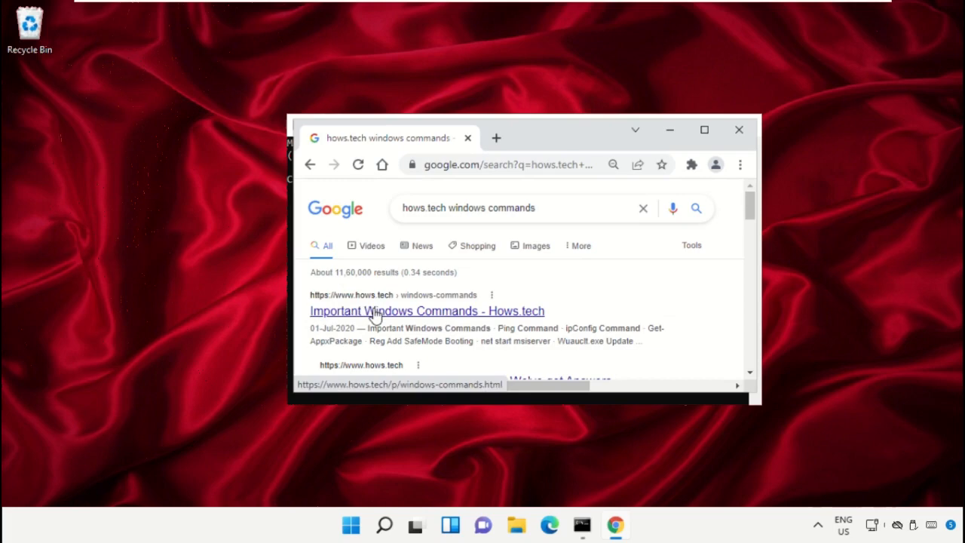
Open the Important Windows Commands result and copy the Command 12 sfc /scanfile ieframe.dll command
{"action": "left_click", "coordinate": [427, 311]}
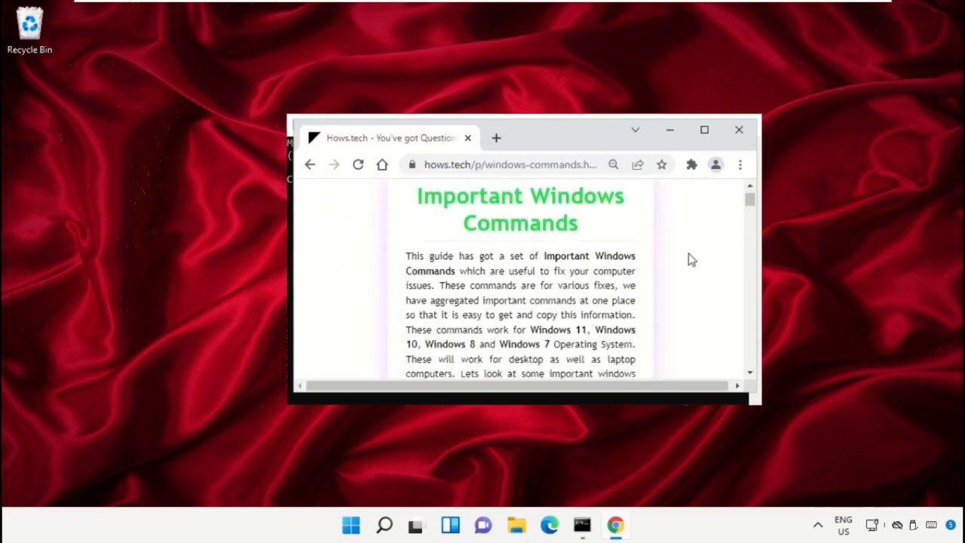
{"action": "scroll", "scroll_direction": "down", "scroll_amount": 3}
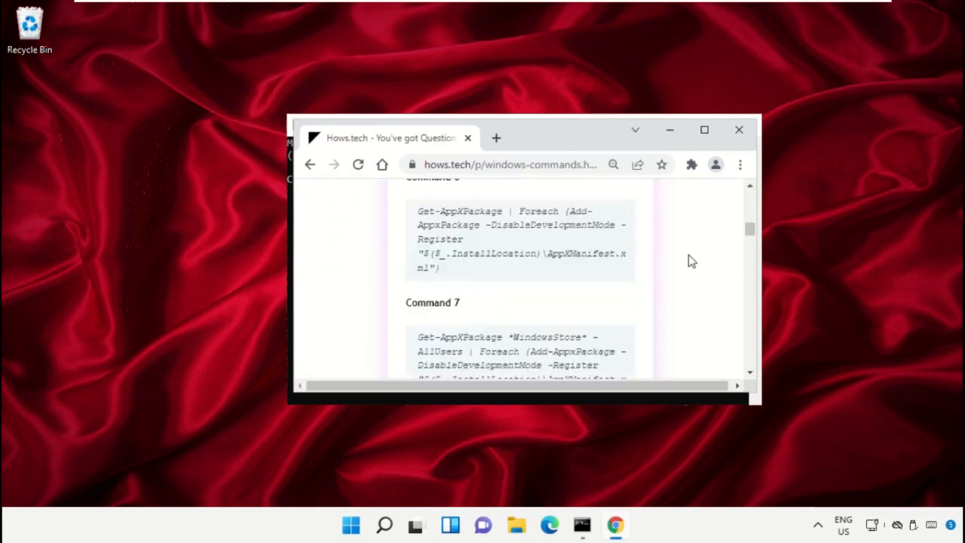
{"action": "scroll", "scroll_direction": "down", "scroll_amount": 3}
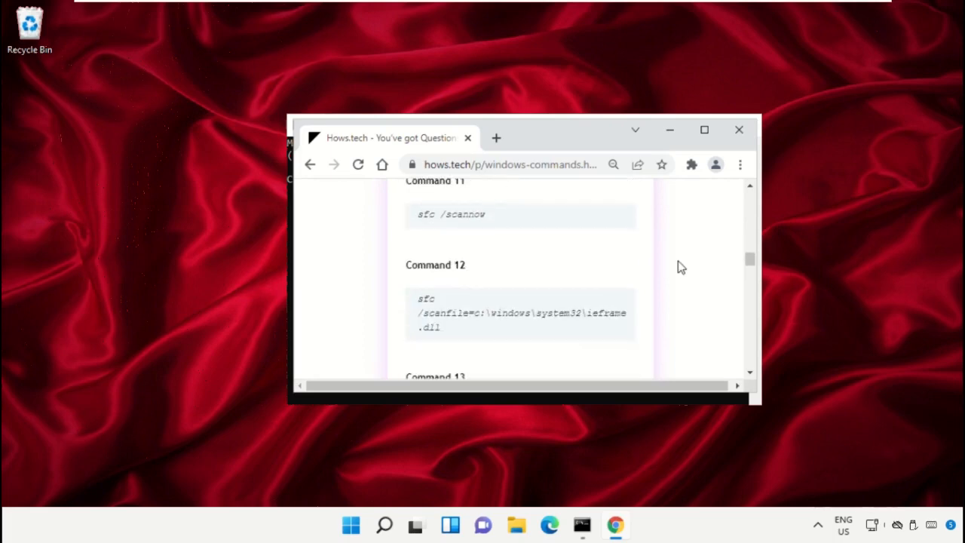
{"action": "mouse_move", "coordinate": [462, 317]}
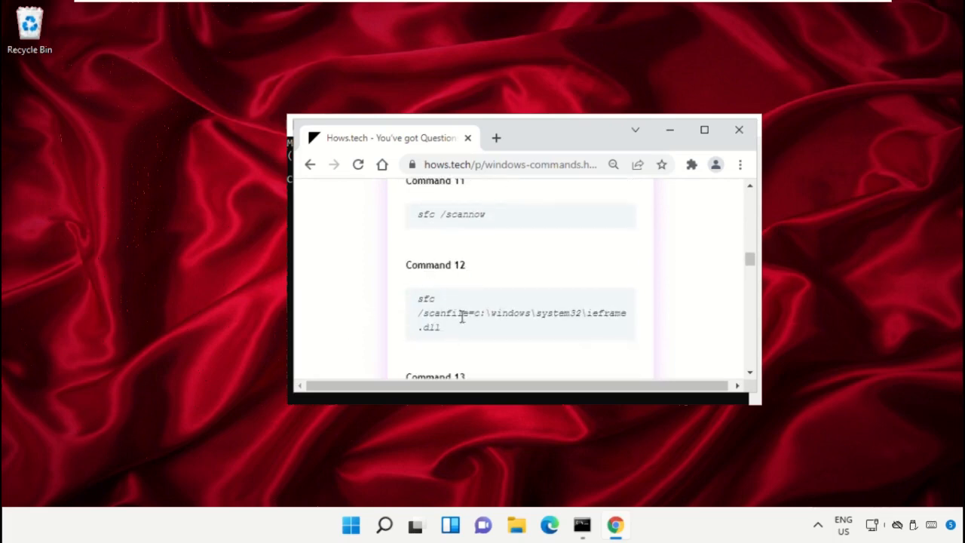
{"action": "right_click", "coordinate": [520, 312]}
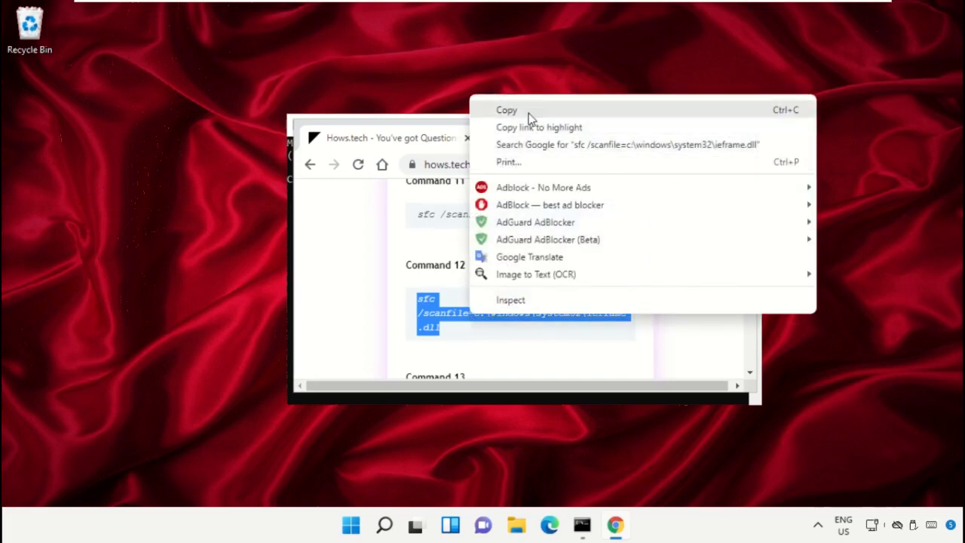
{"action": "left_click", "coordinate": [507, 110]}
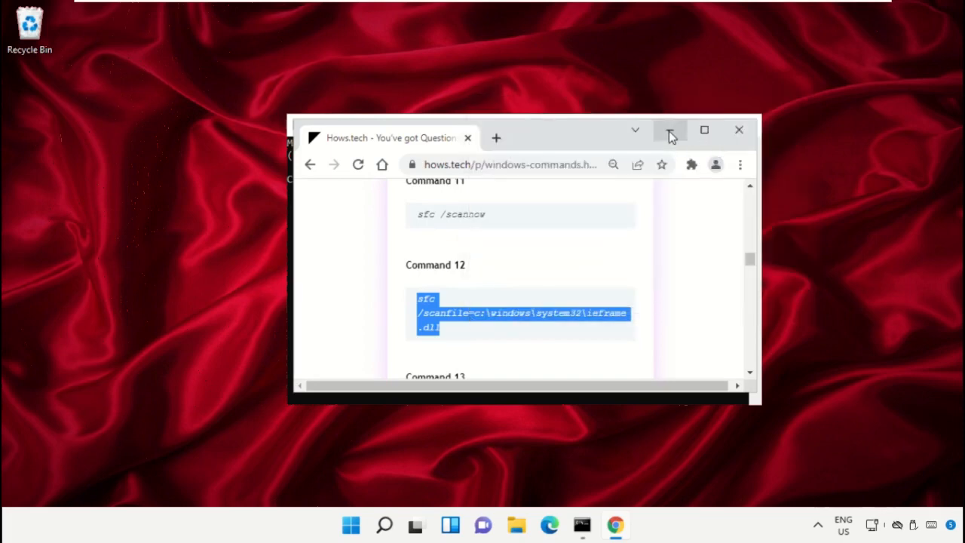
Run sfc /scanfile and /verifyfile on ieframe.dll in the admin prompt, then close it
{"action": "left_click", "coordinate": [580, 525]}
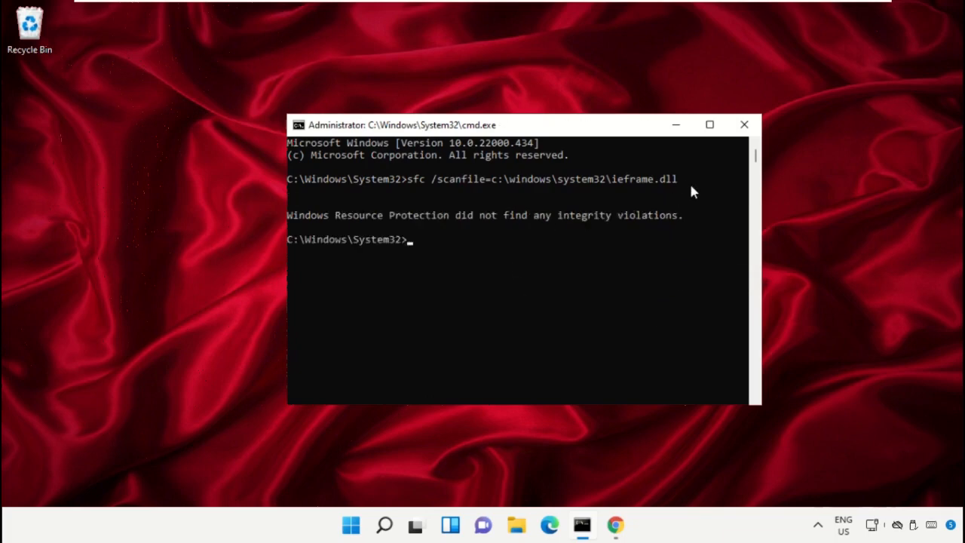
{"action": "mouse_move", "coordinate": [486, 326]}
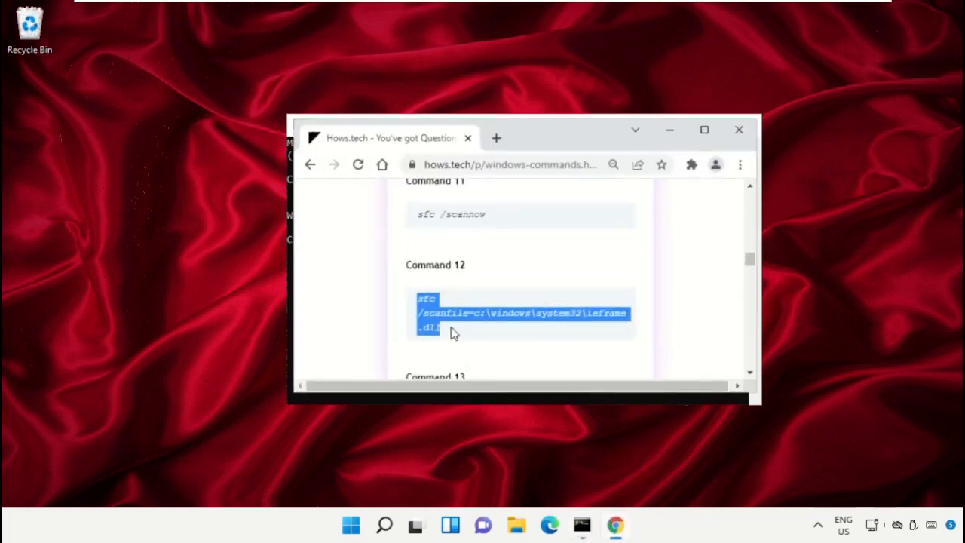
{"action": "scroll", "scroll_direction": "down", "scroll_amount": 3}
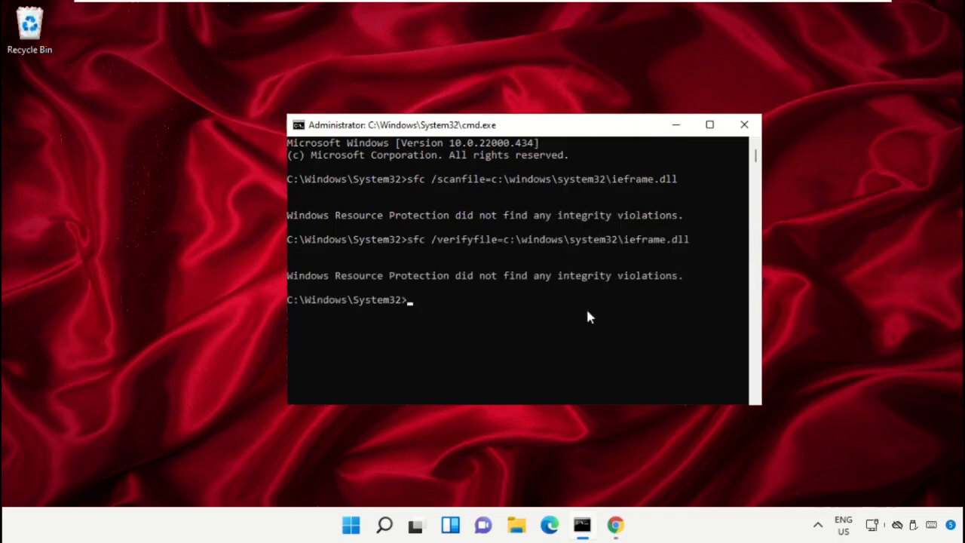
{"action": "mouse_move", "coordinate": [444, 328]}
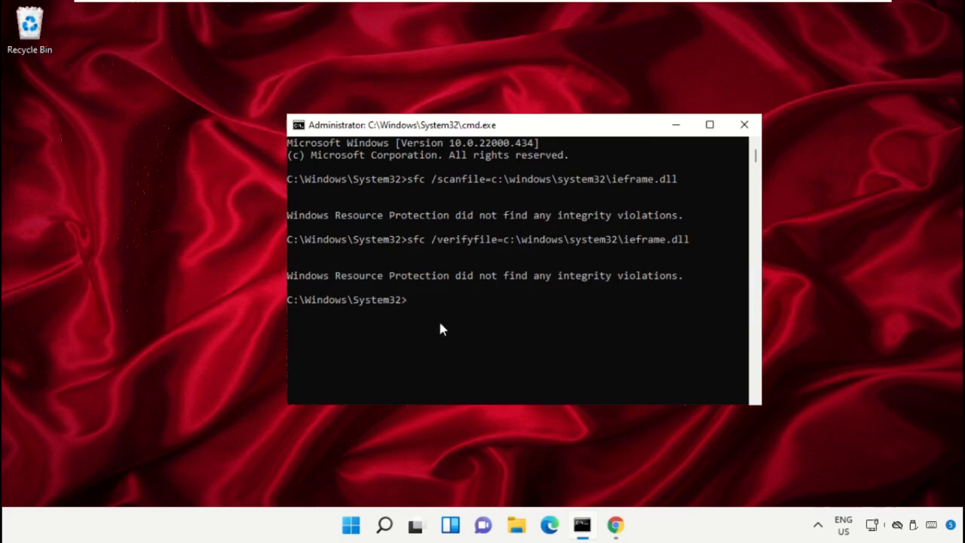
{"action": "left_click", "coordinate": [744, 124]}
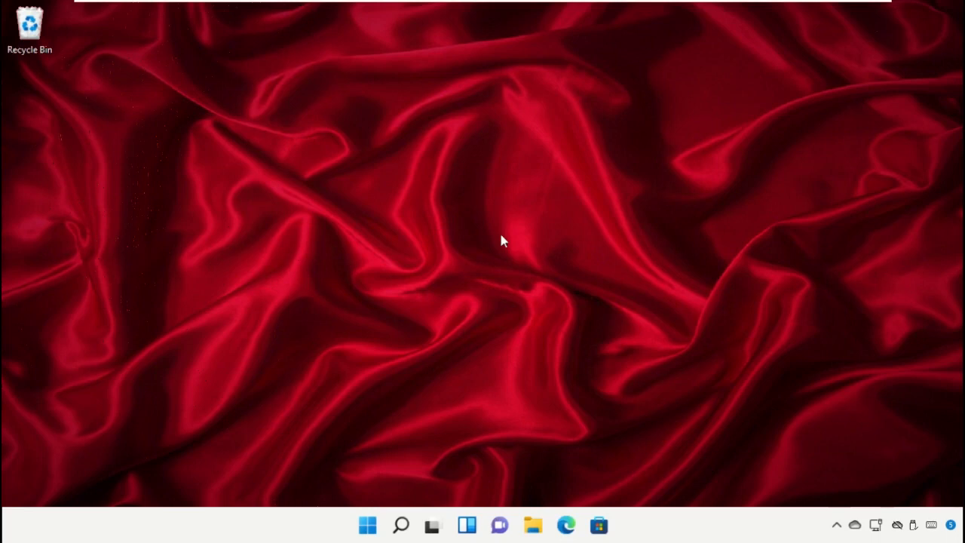
{"action": "mouse_move", "coordinate": [360, 338]}
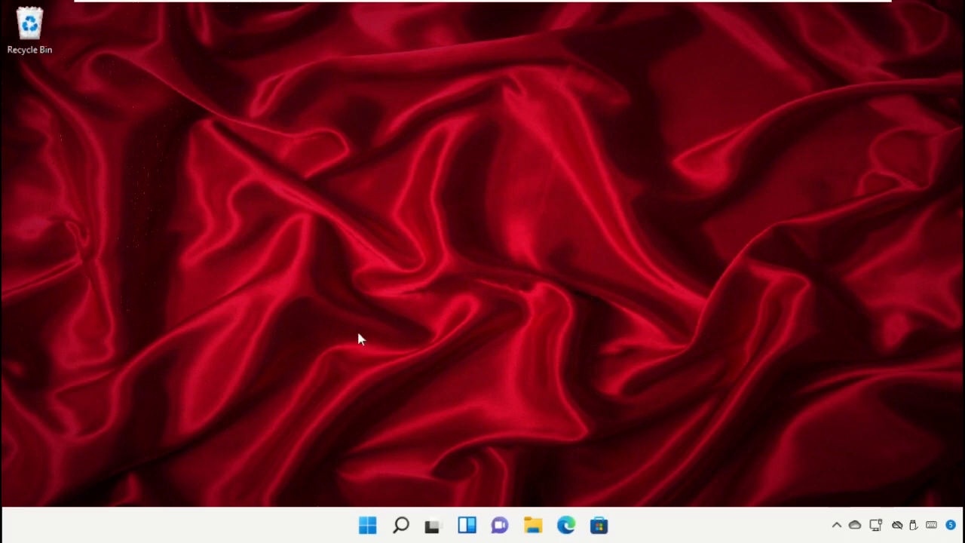
Search for 'Cmd' and open a fresh non-administrator Command Prompt
{"action": "left_click", "coordinate": [401, 525]}
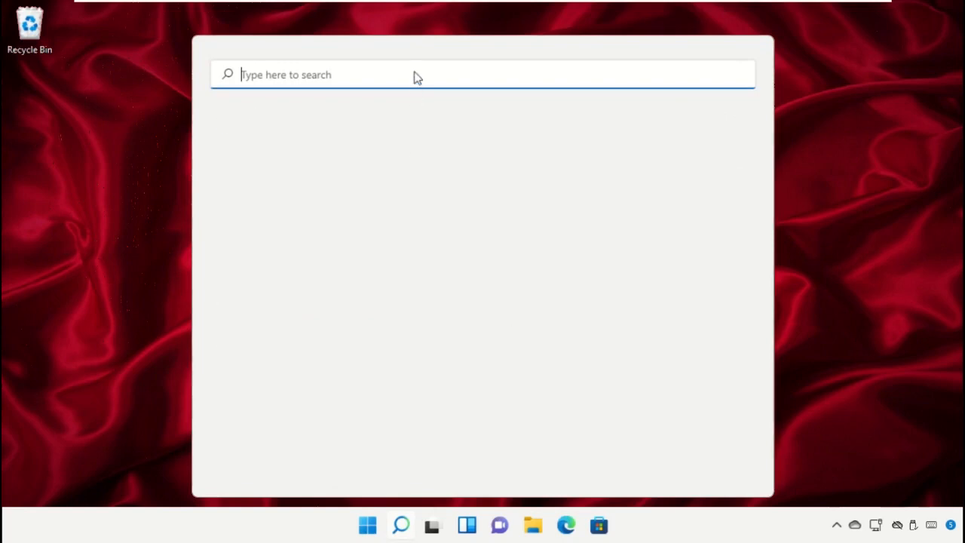
{"action": "type", "text": "Cmd"}
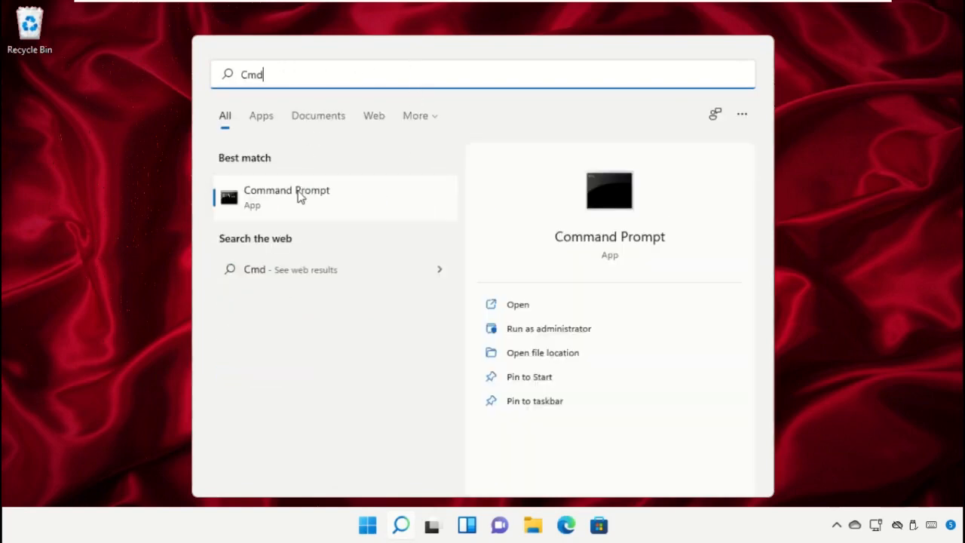
{"action": "left_click", "coordinate": [287, 196]}
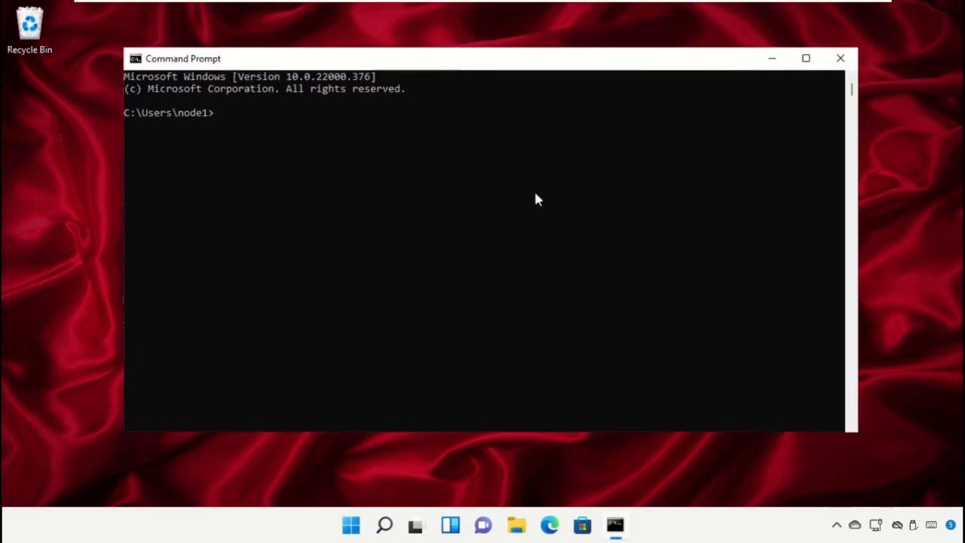
Run ipconfig /release, ipconfig /flushdns and ipconfig /renew
{"action": "type", "text": "ipconfig /release"}
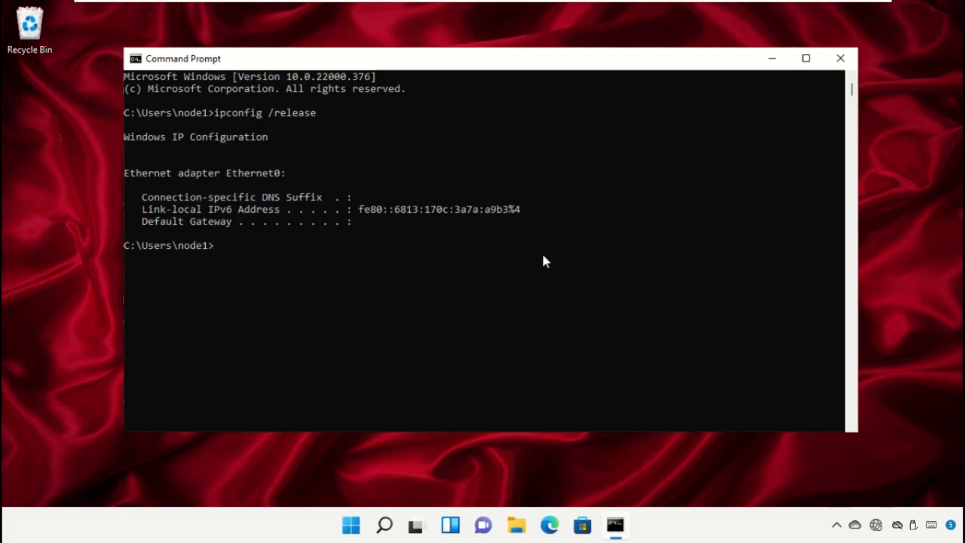
{"action": "type", "text": "ipconfig /flushdns"}
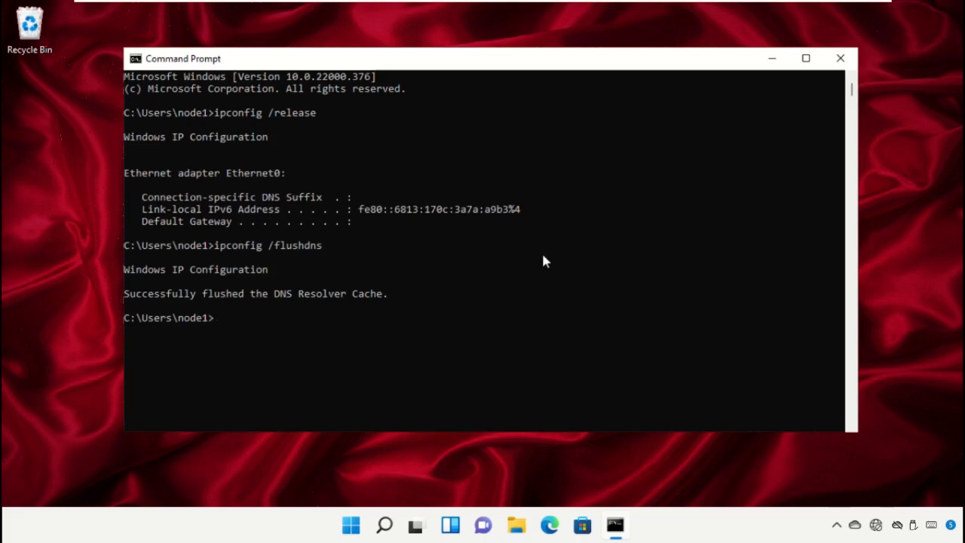
{"action": "type", "text": "ipconfig /renew"}
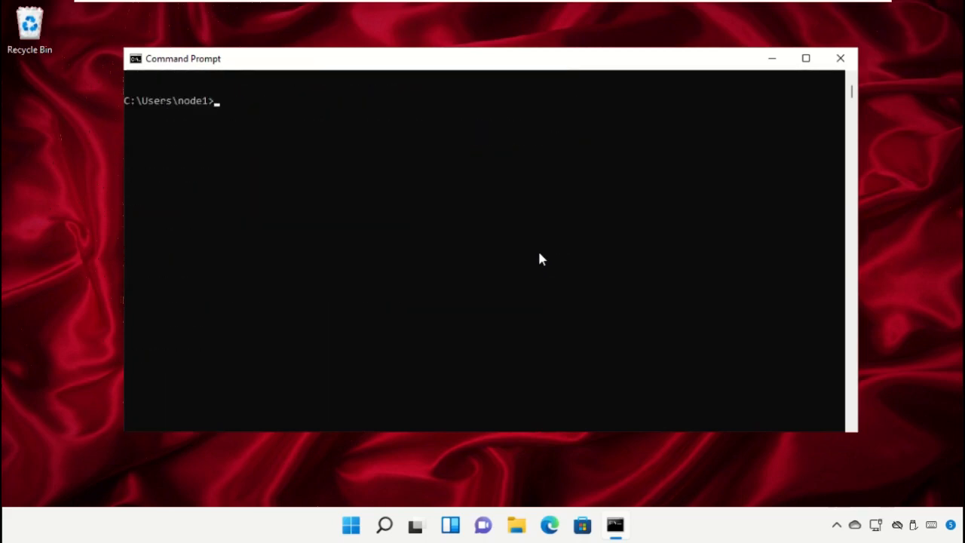
Attempt netsh winsock reset (needs elevation) and close the Command Prompt window
{"action": "type", "text": "netsh winsock reset"}
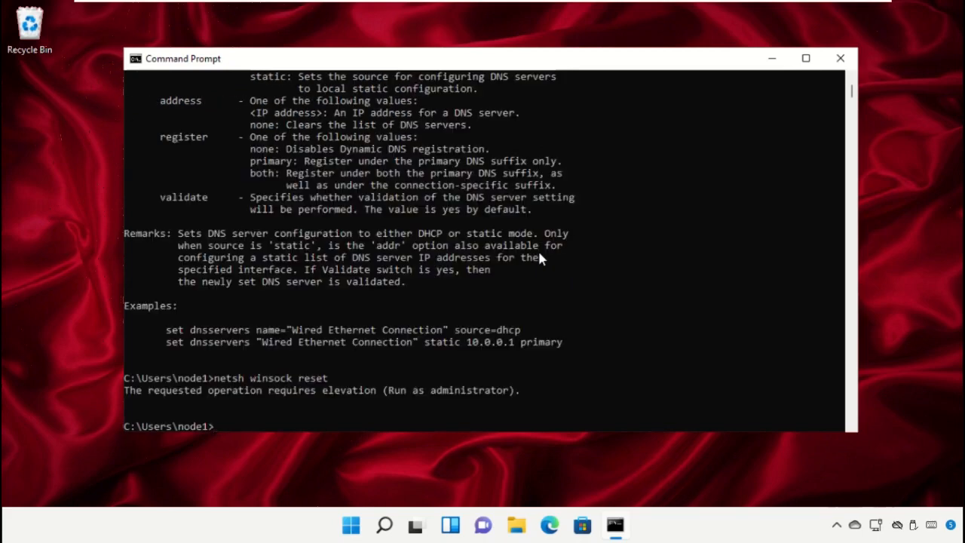
{"action": "scroll", "scroll_direction": "down", "scroll_amount": 3}
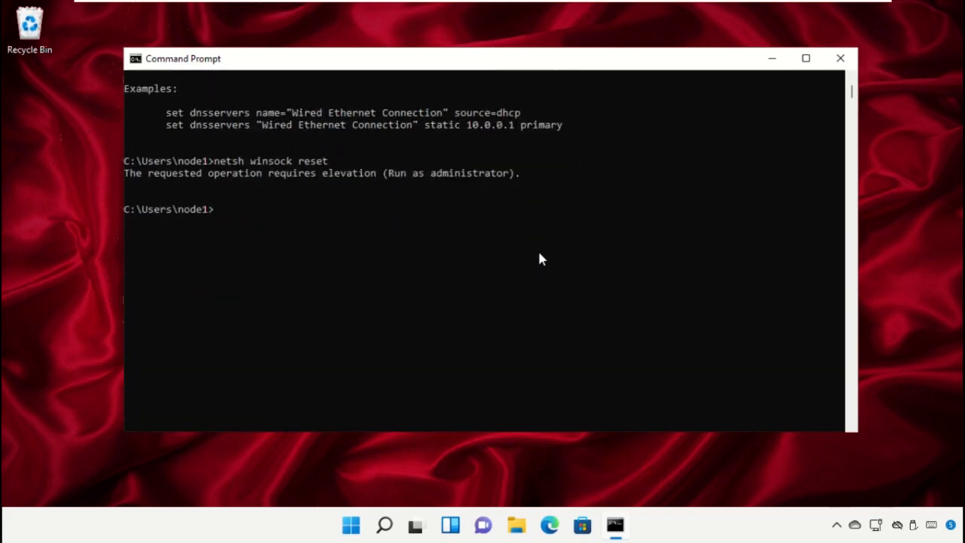
{"action": "left_click", "coordinate": [840, 57]}
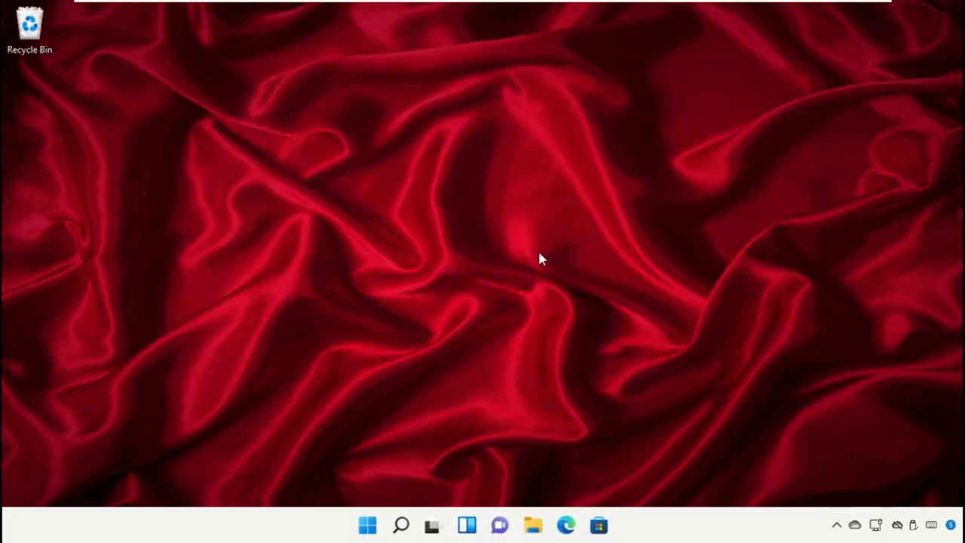
{"action": "mouse_move", "coordinate": [296, 359]}
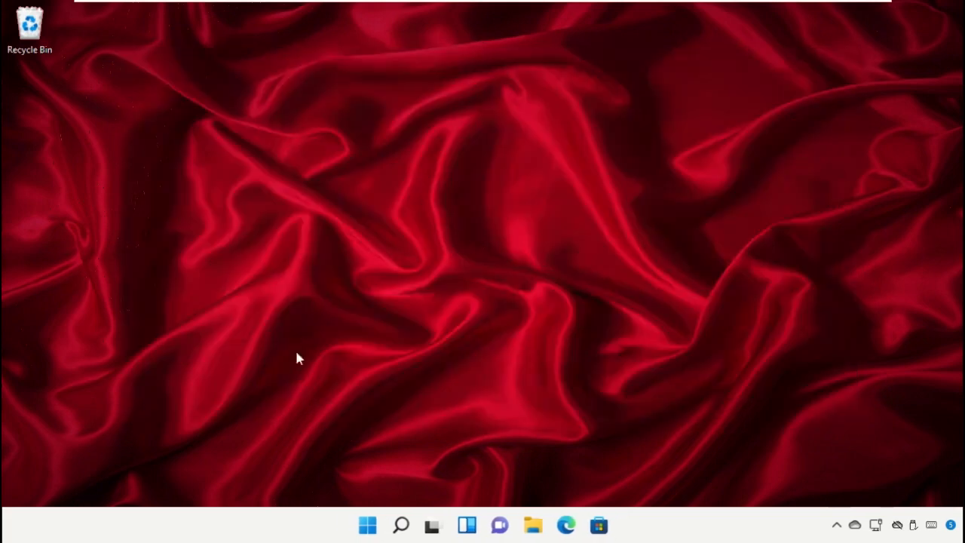
Restart the computer from Start > Power and dismiss the lock screen
{"action": "left_click", "coordinate": [368, 525]}
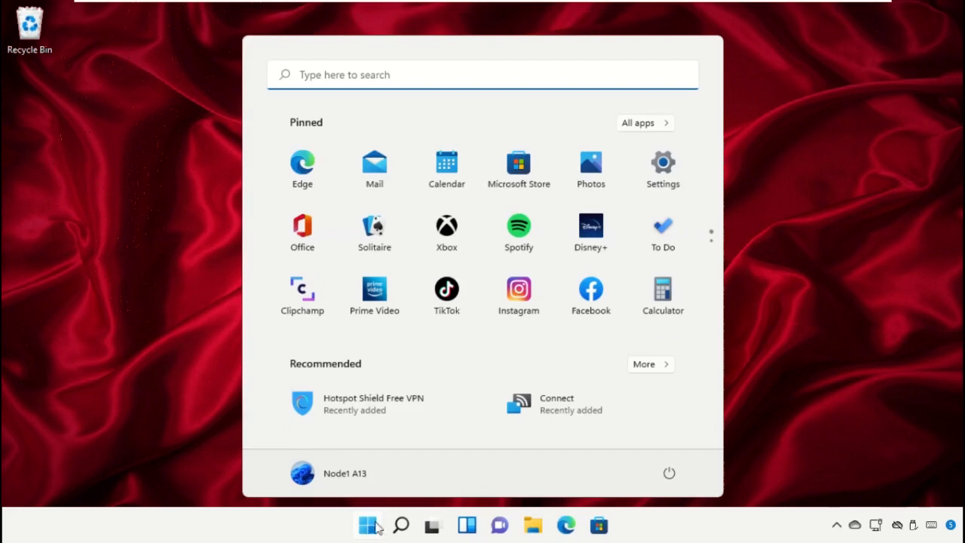
{"action": "left_click", "coordinate": [670, 474]}
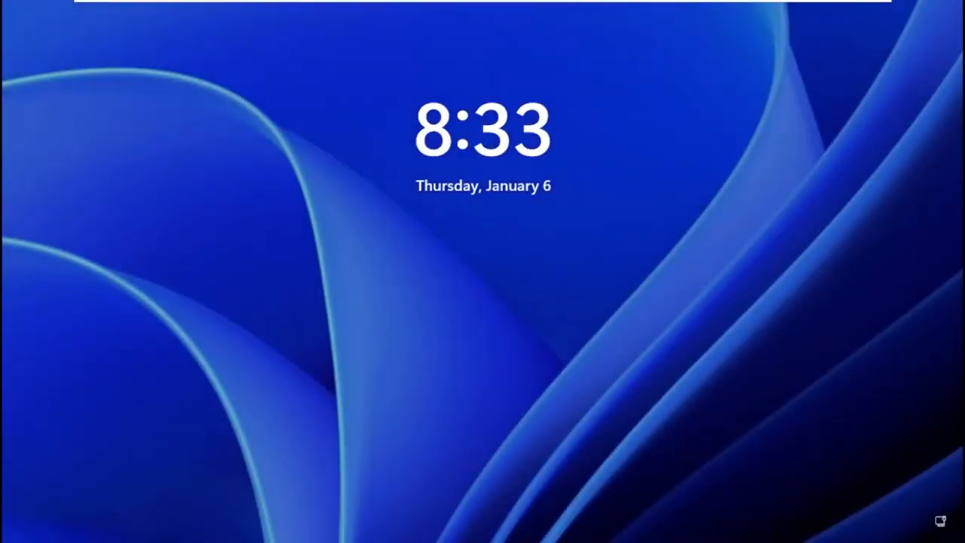
{"action": "left_click", "coordinate": [483, 302]}
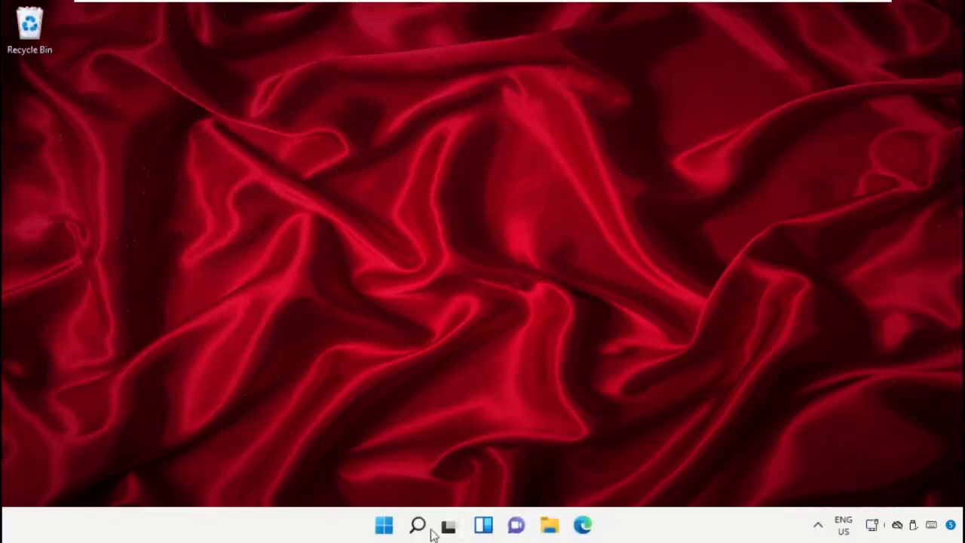
Bring up the Start menu's shutdown and restart choices again
{"action": "left_click", "coordinate": [383, 524]}
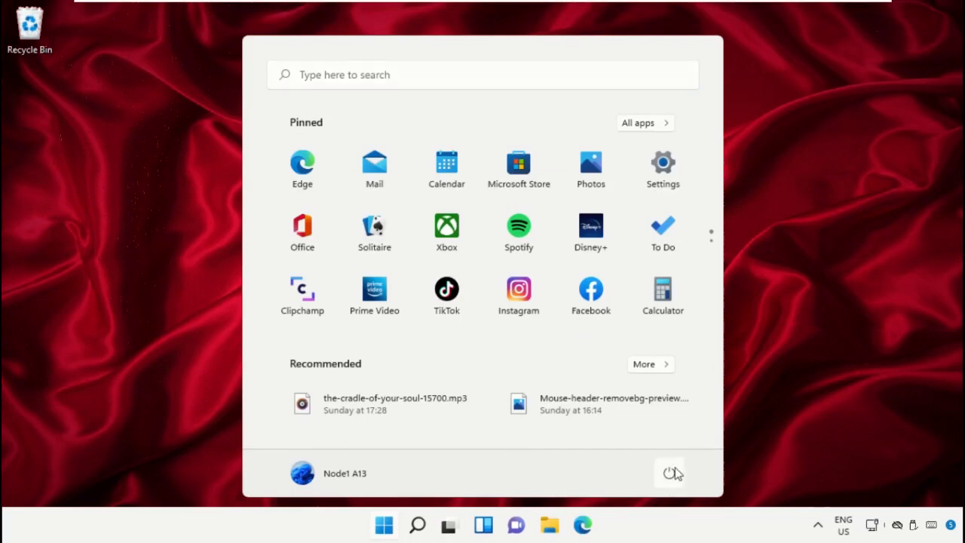
{"action": "left_click", "coordinate": [670, 474]}
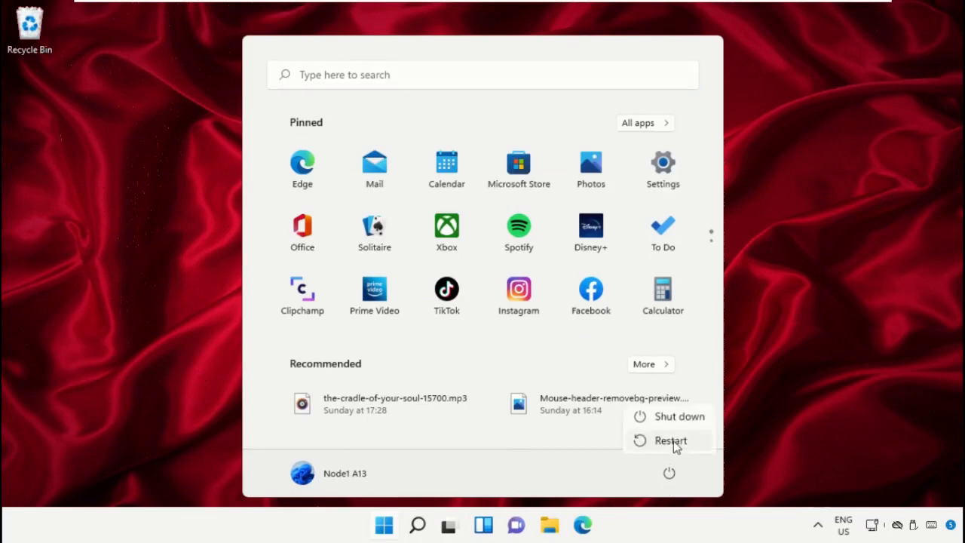